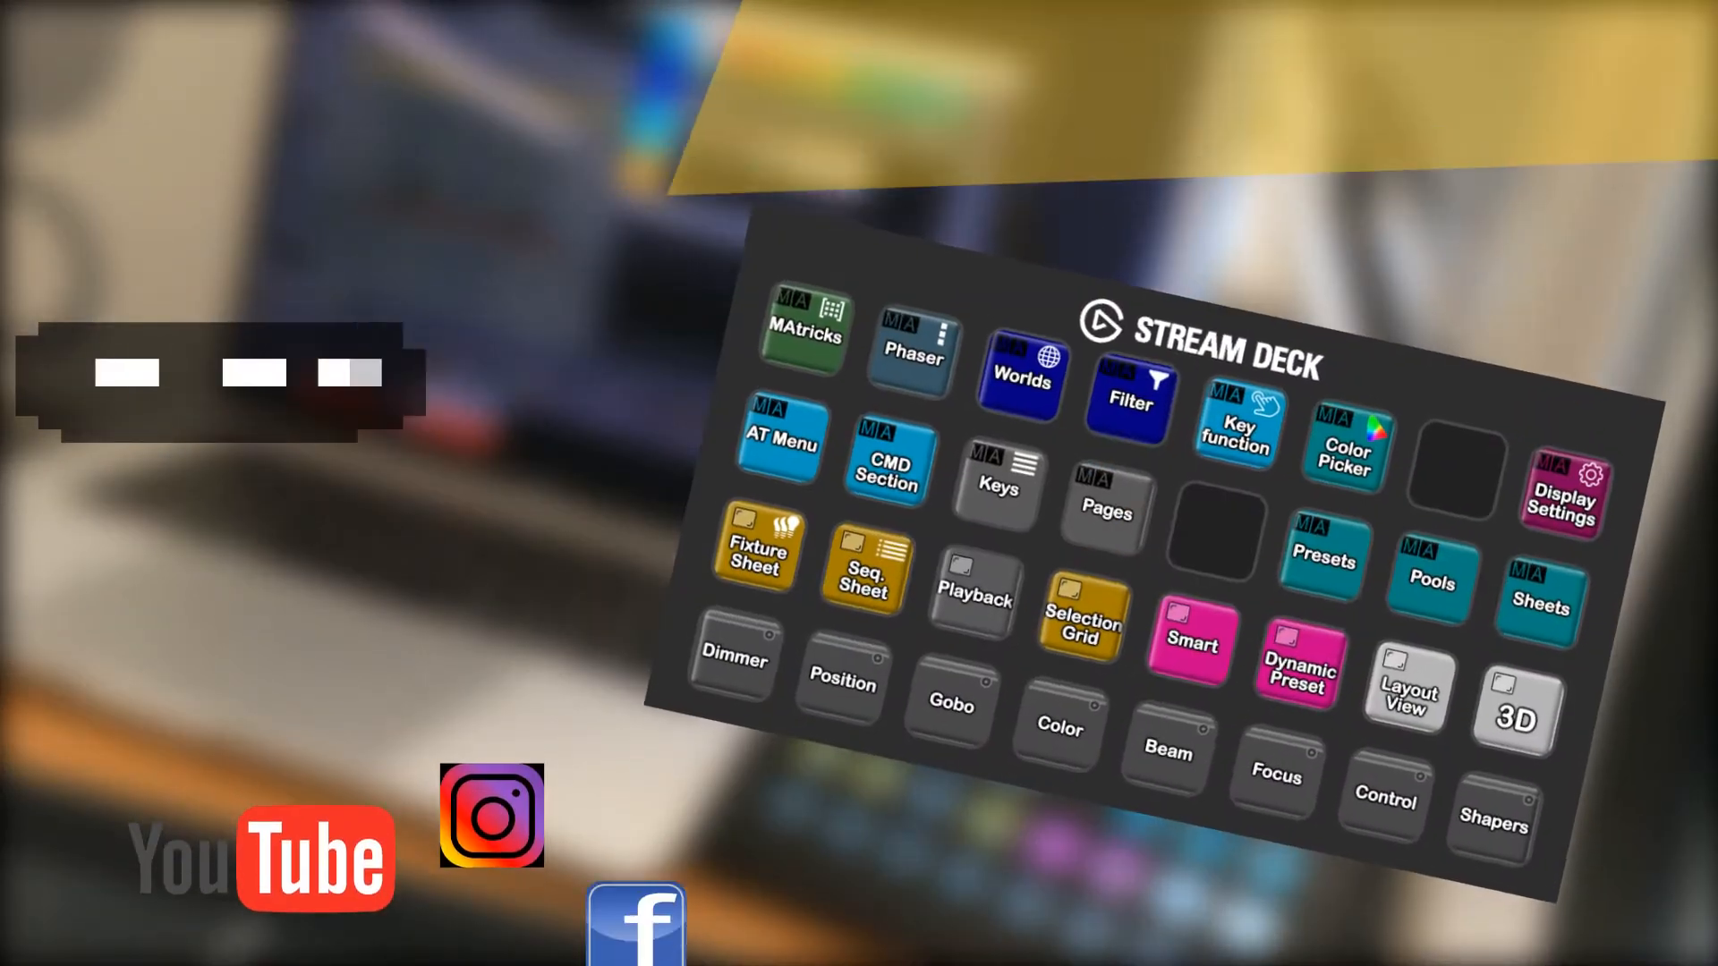
pyautogui.click(1055, 729)
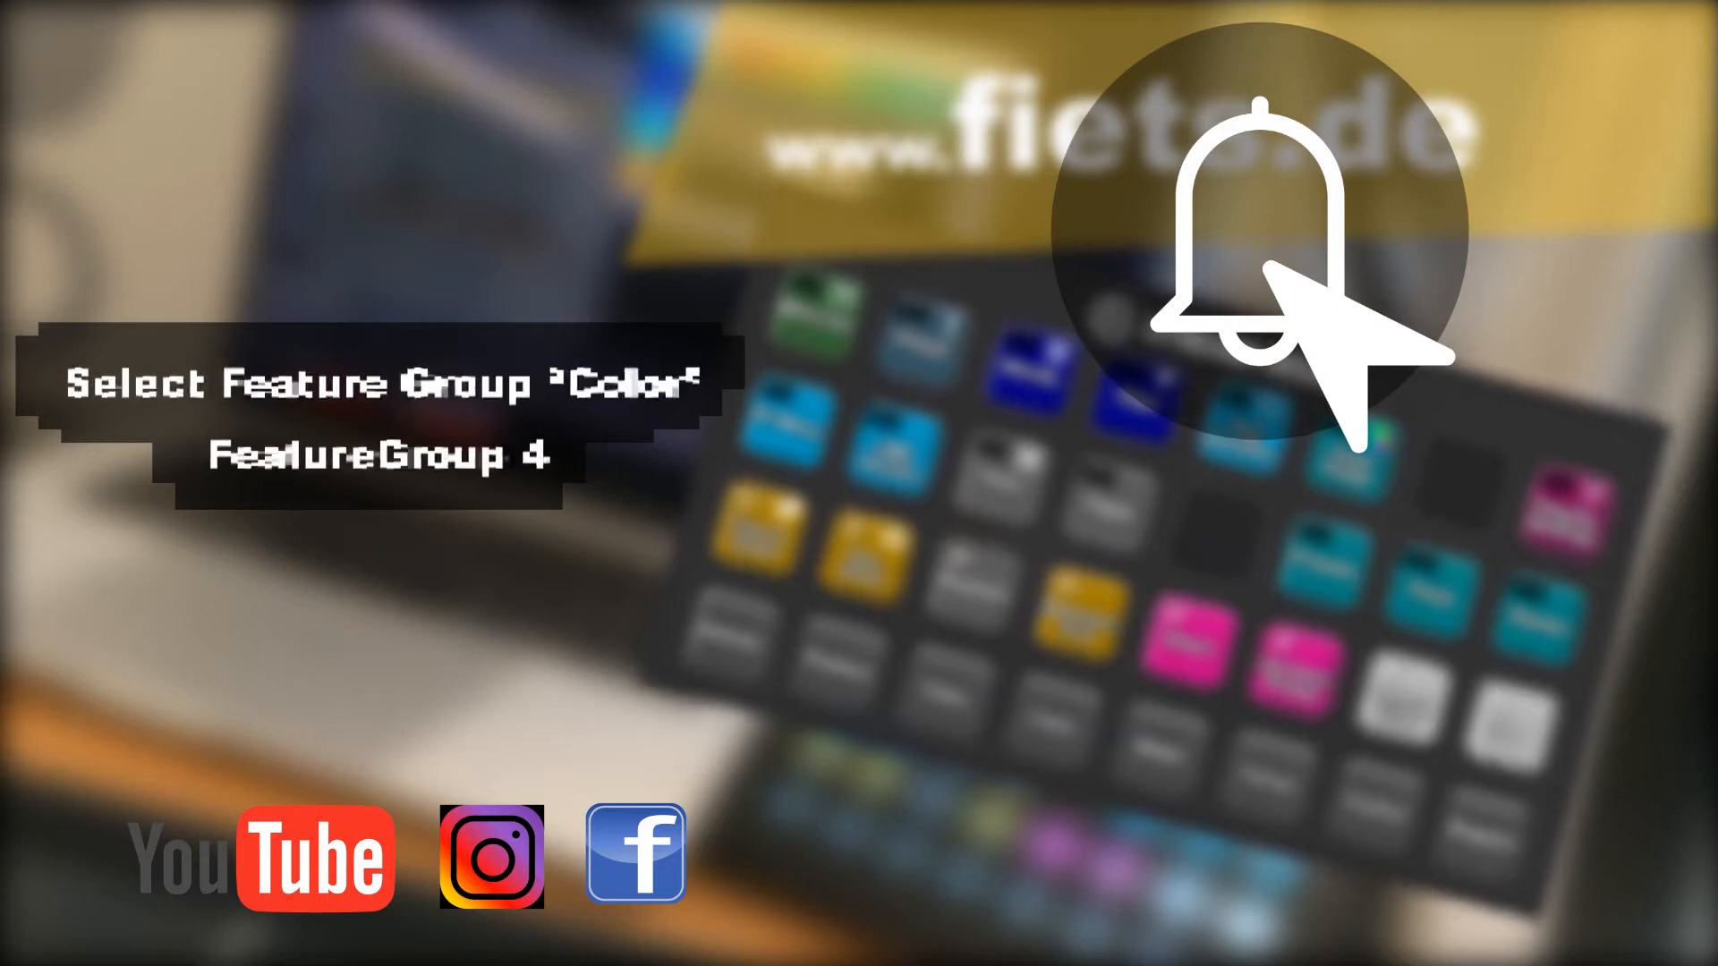